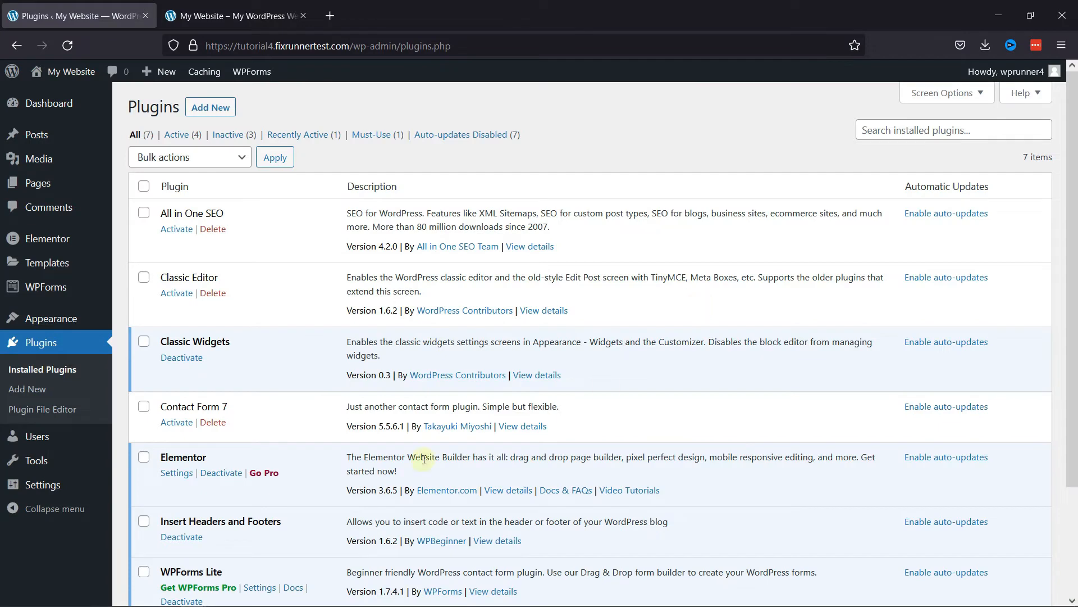
{"action": "mouse_move", "coordinate": [484, 476]}
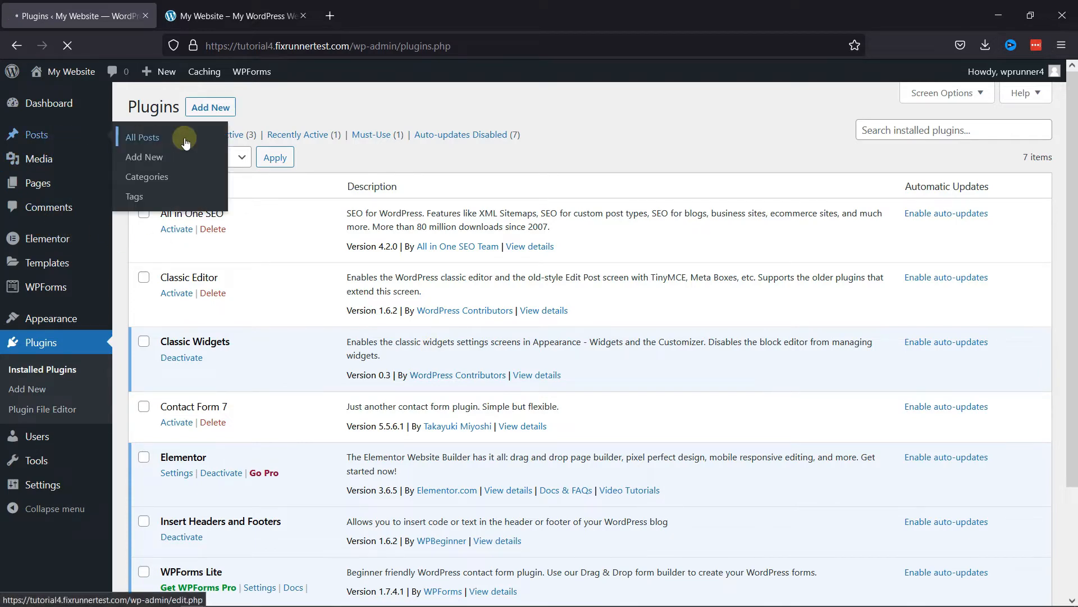
- Open the password reset guide post in the editor to see Edit with Elementor, then return to All Posts
{"action": "left_click", "coordinate": [142, 137]}
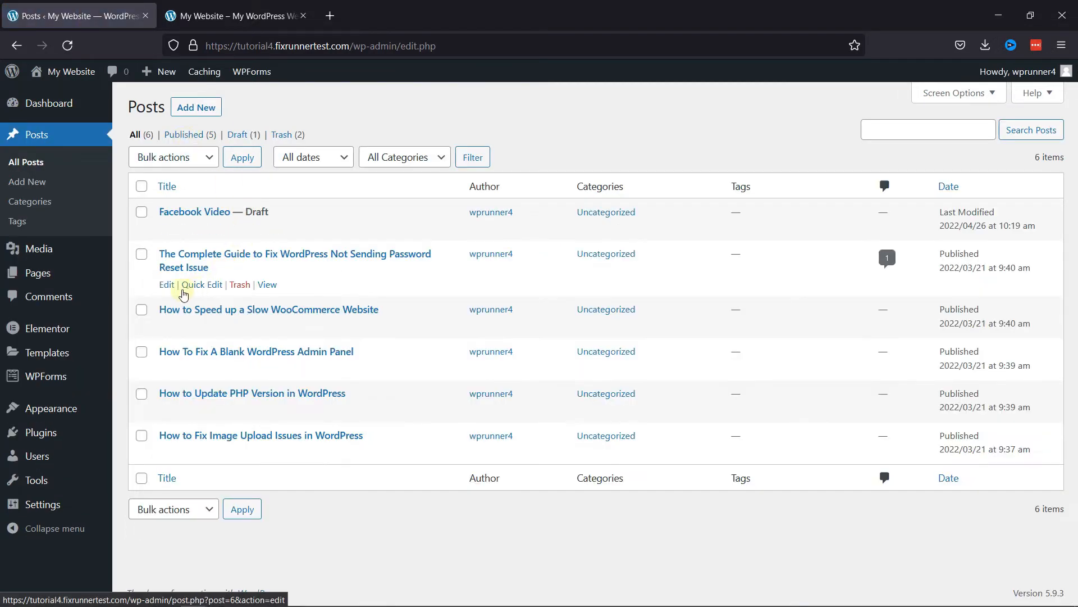
{"action": "left_click", "coordinate": [166, 284]}
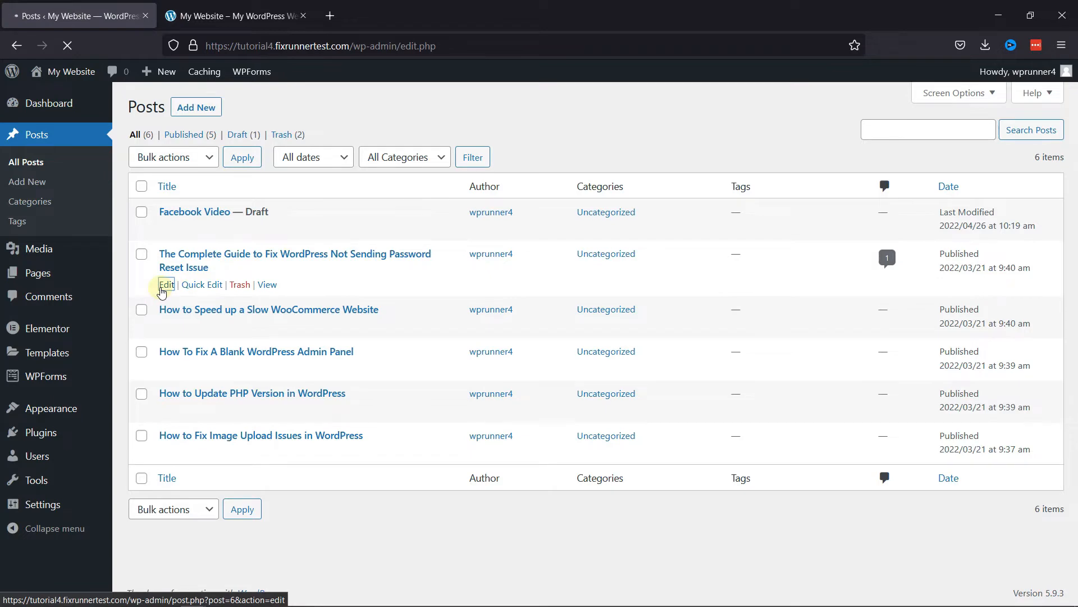
{"action": "left_click", "coordinate": [166, 284]}
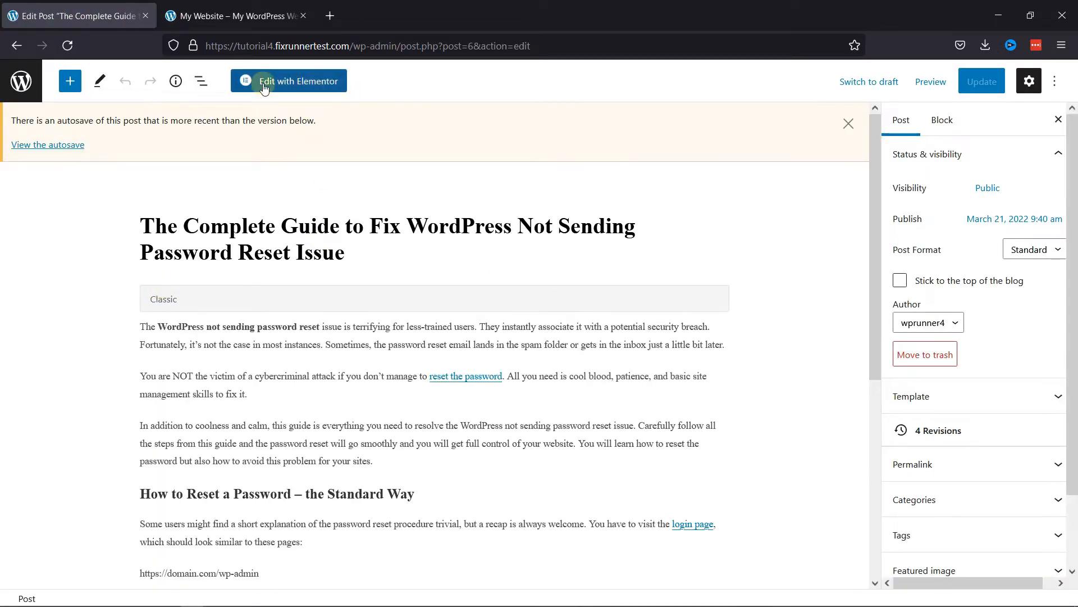
{"action": "mouse_move", "coordinate": [313, 81]}
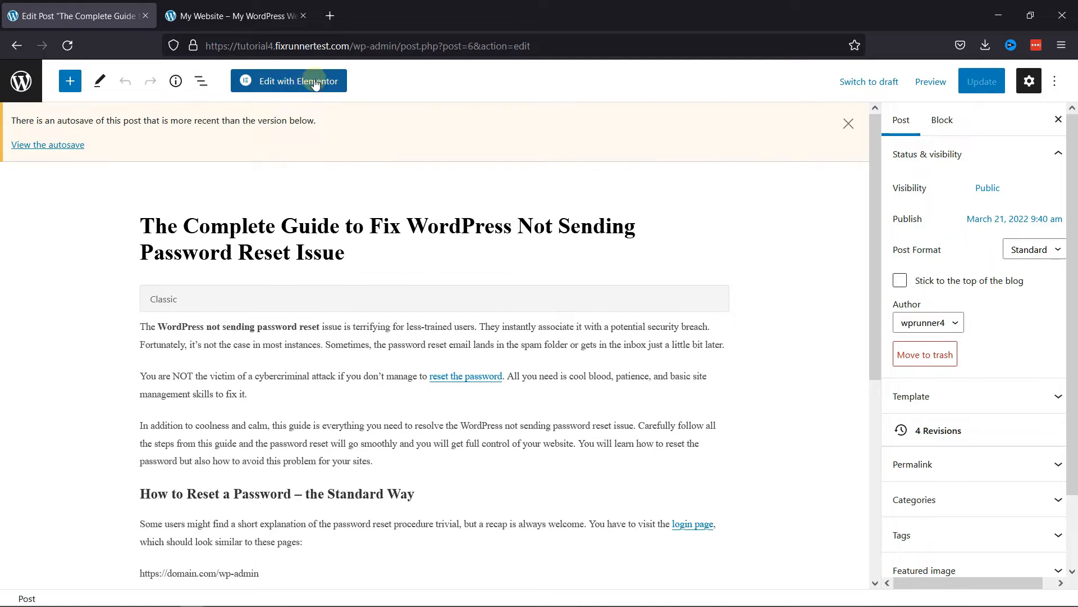
{"action": "mouse_move", "coordinate": [299, 176]}
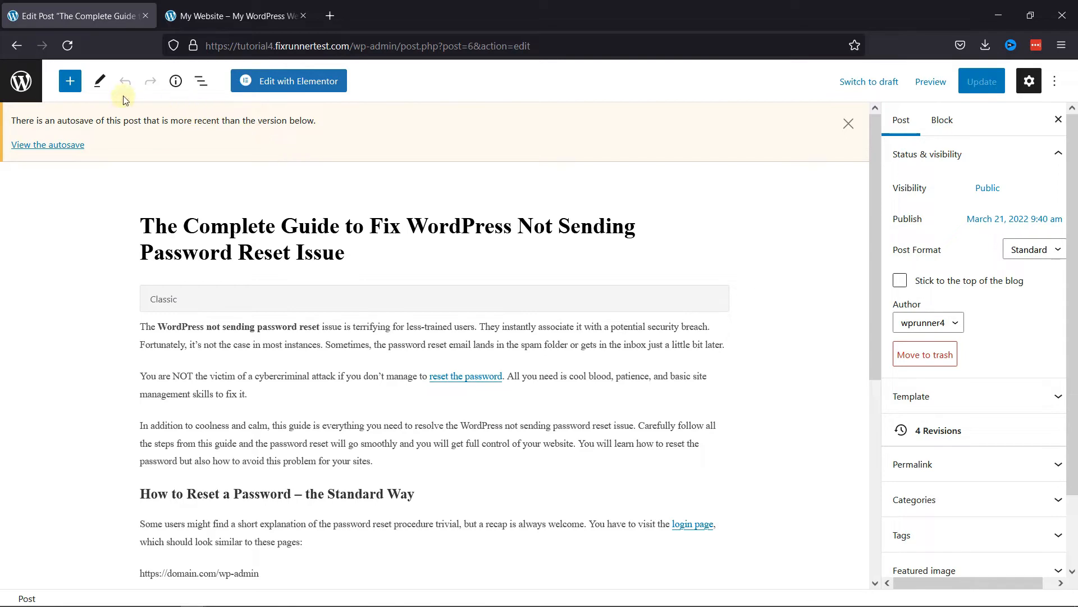
{"action": "left_click", "coordinate": [21, 81]}
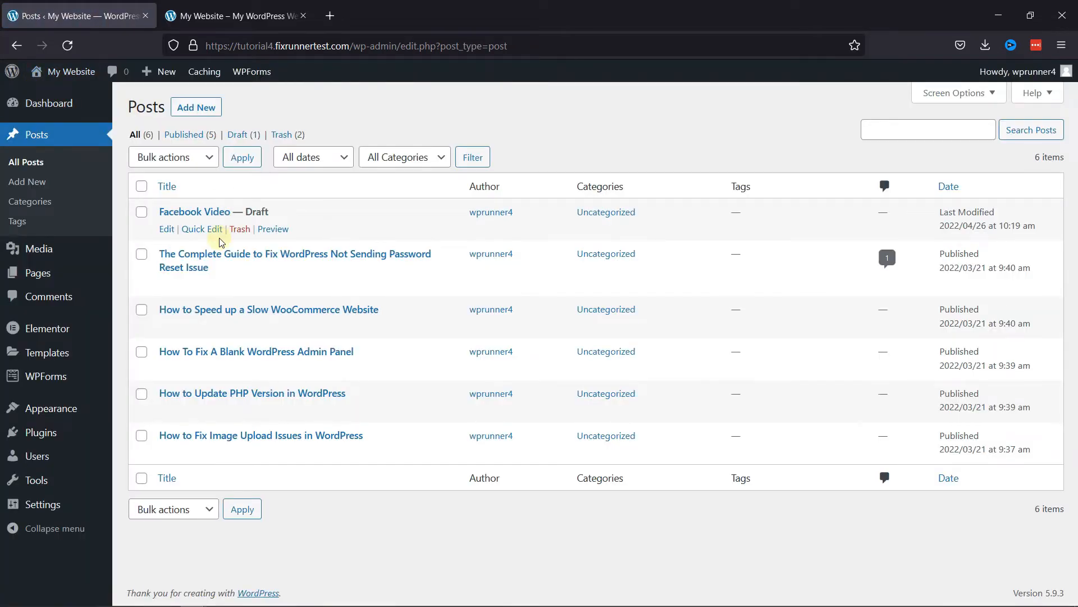
{"action": "mouse_move", "coordinate": [48, 328]}
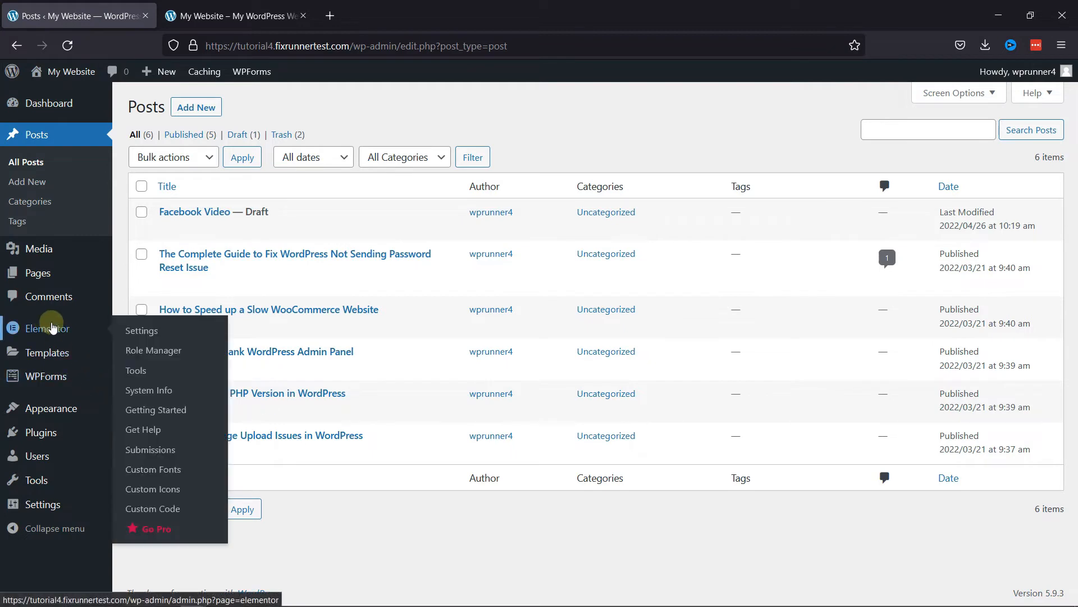
- In Elementor's General settings, leave Pages ticked, untick Posts under Post Types and save
{"action": "left_click", "coordinate": [142, 333]}
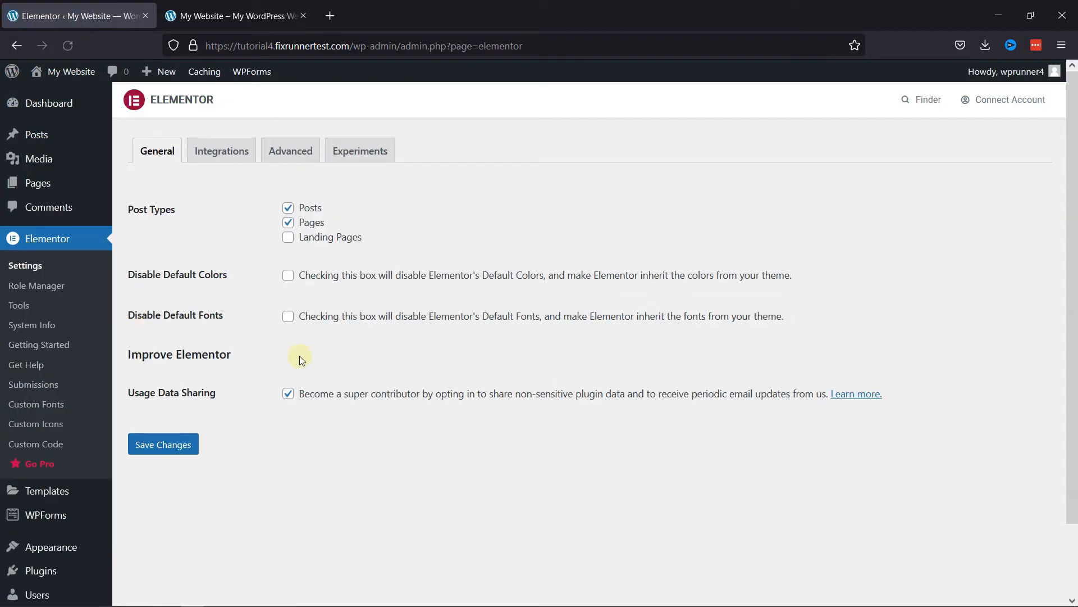
{"action": "mouse_move", "coordinate": [346, 212]}
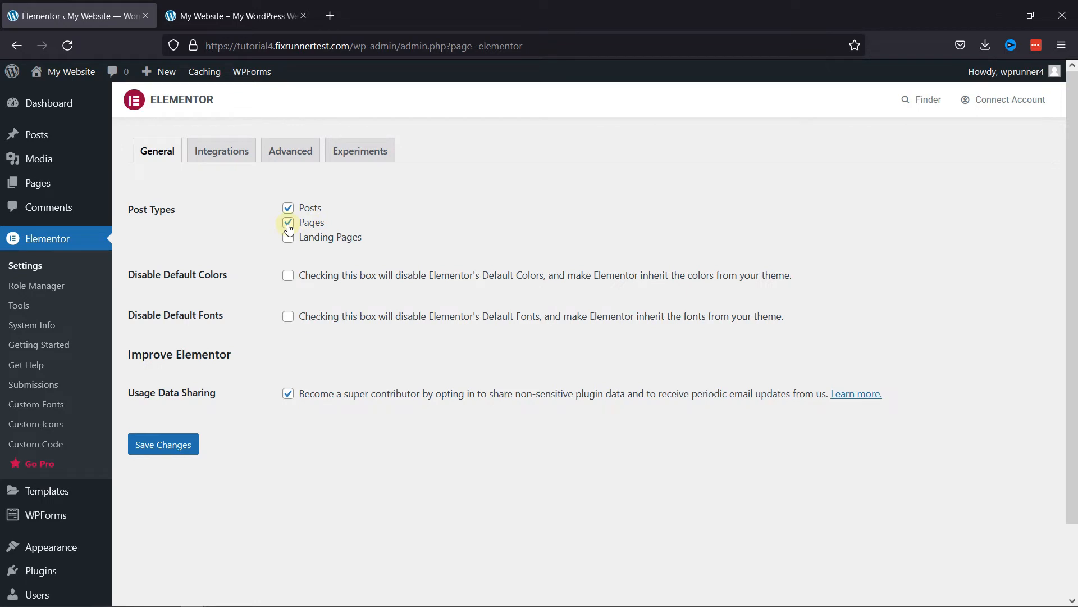
{"action": "left_click", "coordinate": [288, 223]}
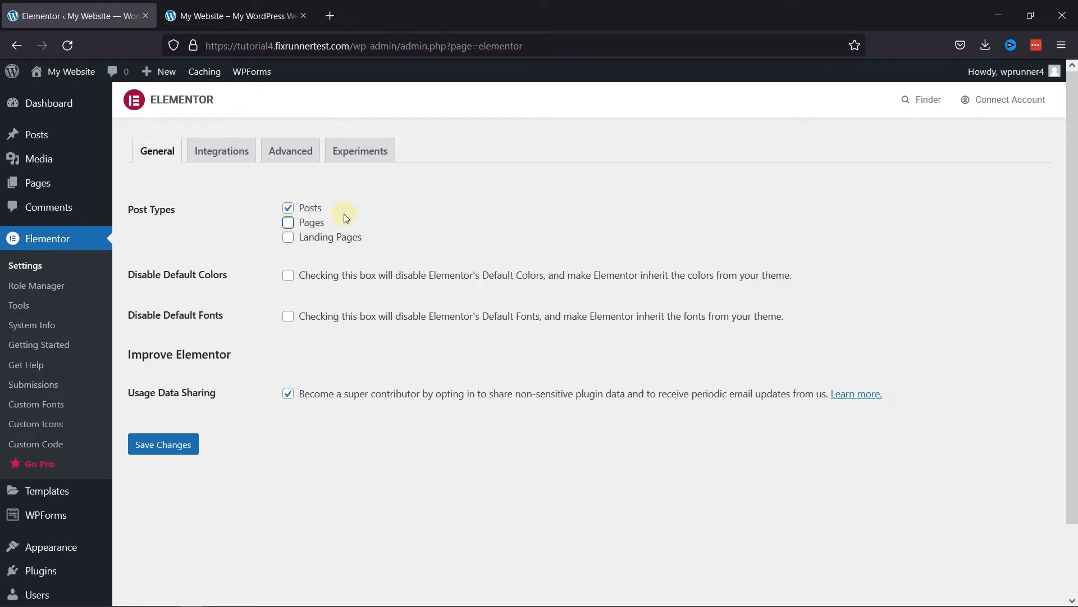
{"action": "mouse_move", "coordinate": [317, 212]}
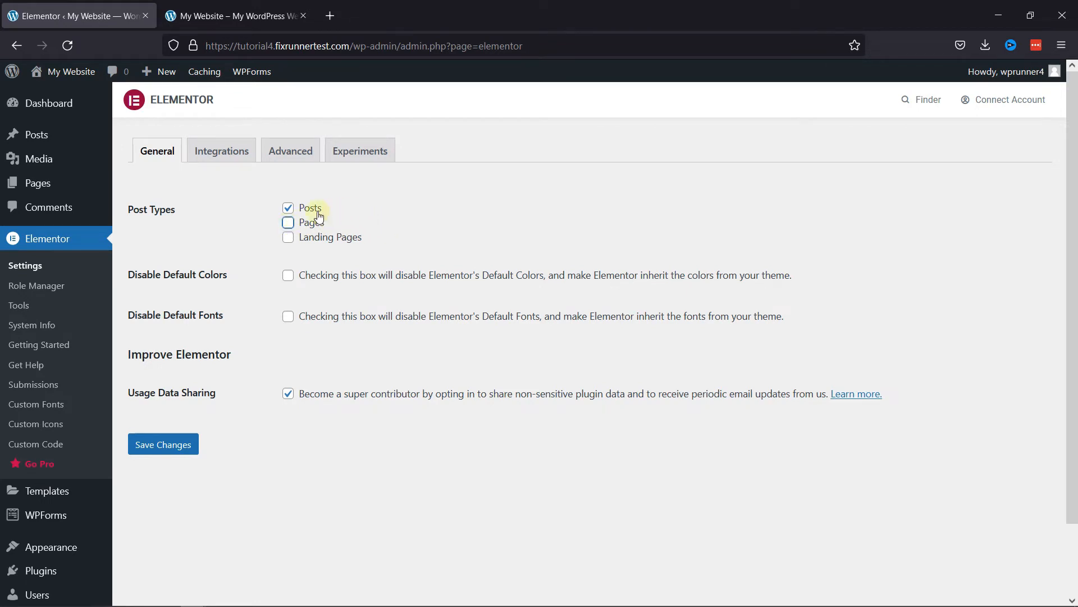
{"action": "left_click", "coordinate": [289, 208]}
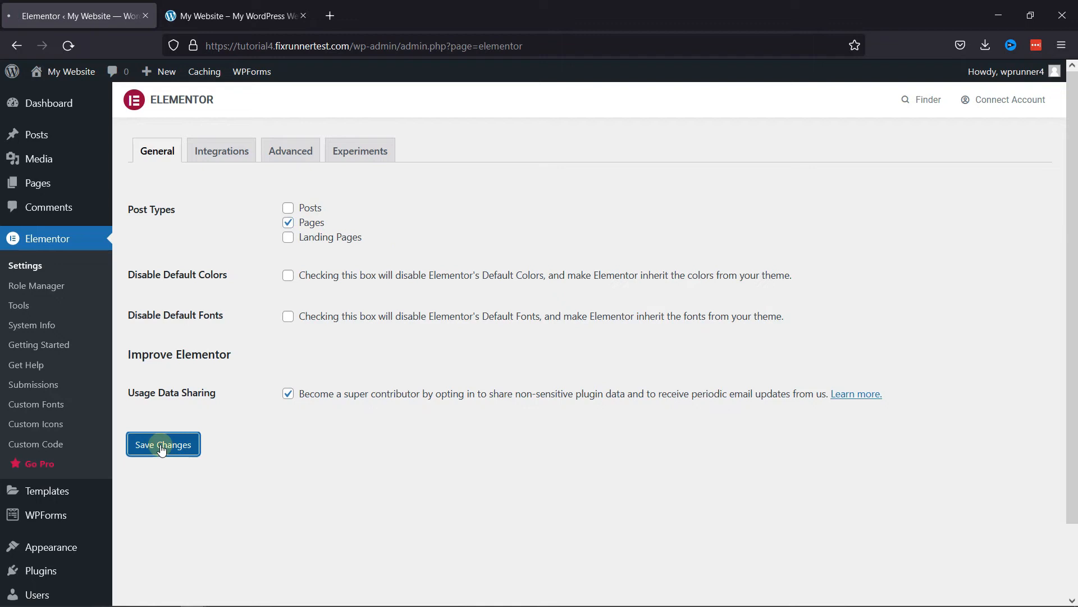
{"action": "left_click", "coordinate": [163, 444]}
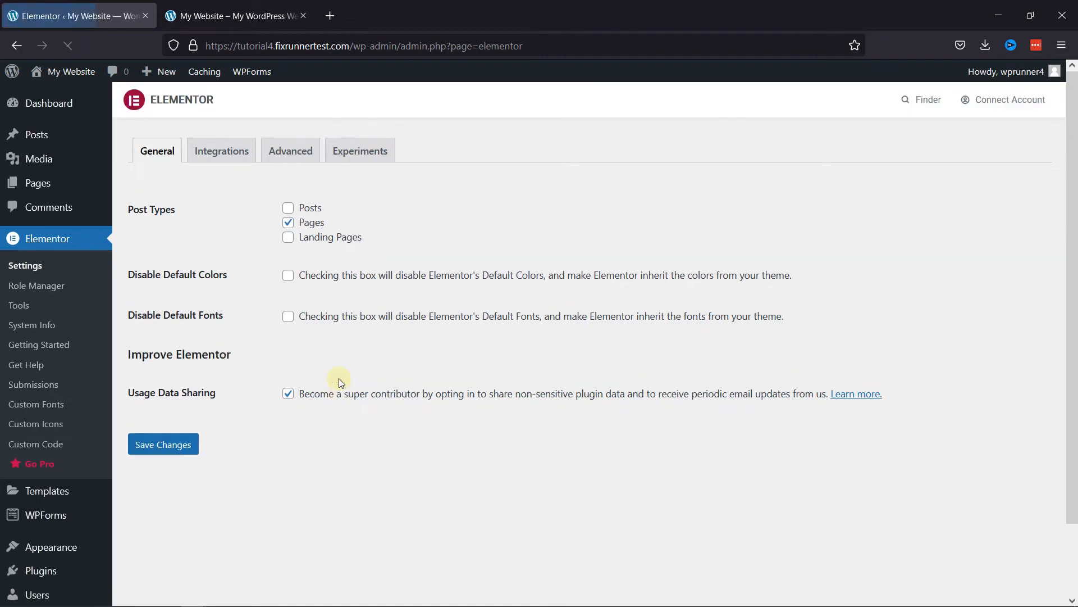
{"action": "mouse_move", "coordinate": [35, 133]}
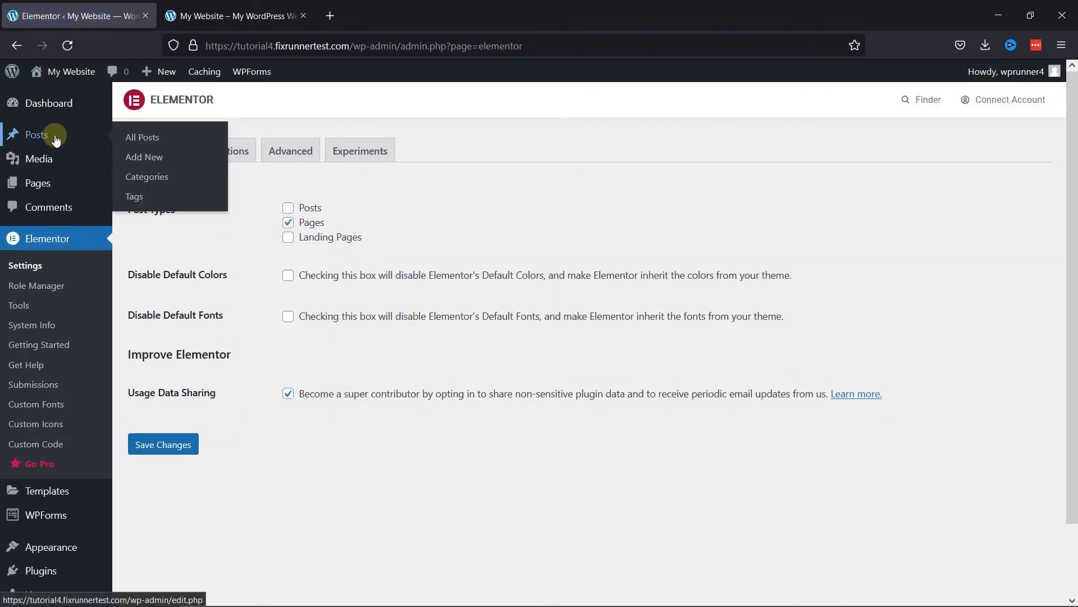
- Reopen the password reset guide post from All Posts to confirm Edit with Elementor is gone
{"action": "left_click", "coordinate": [143, 137]}
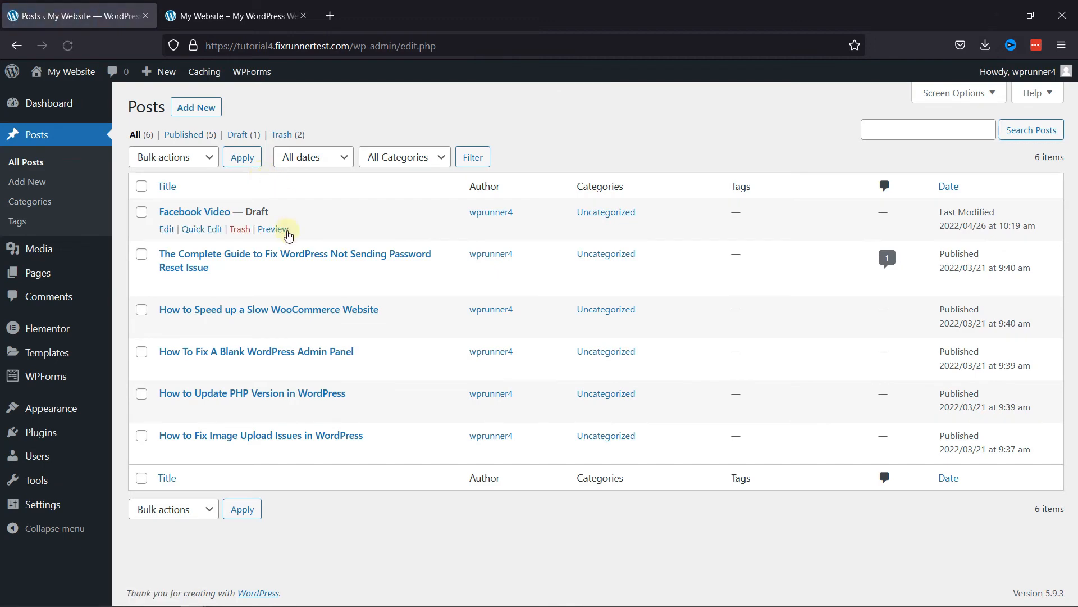
{"action": "left_click", "coordinate": [166, 285]}
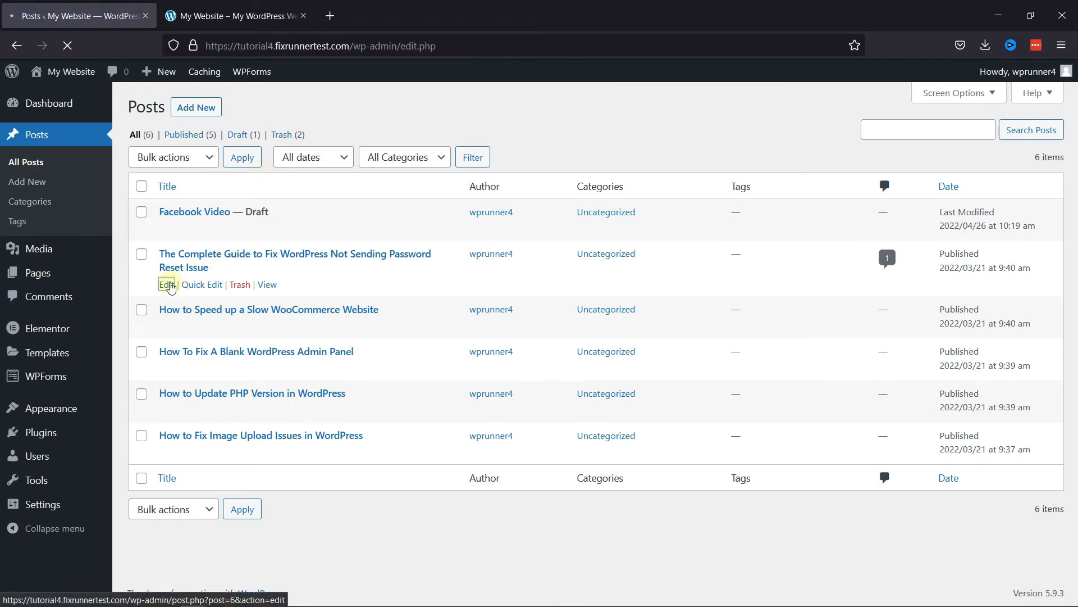
{"action": "left_click", "coordinate": [164, 284]}
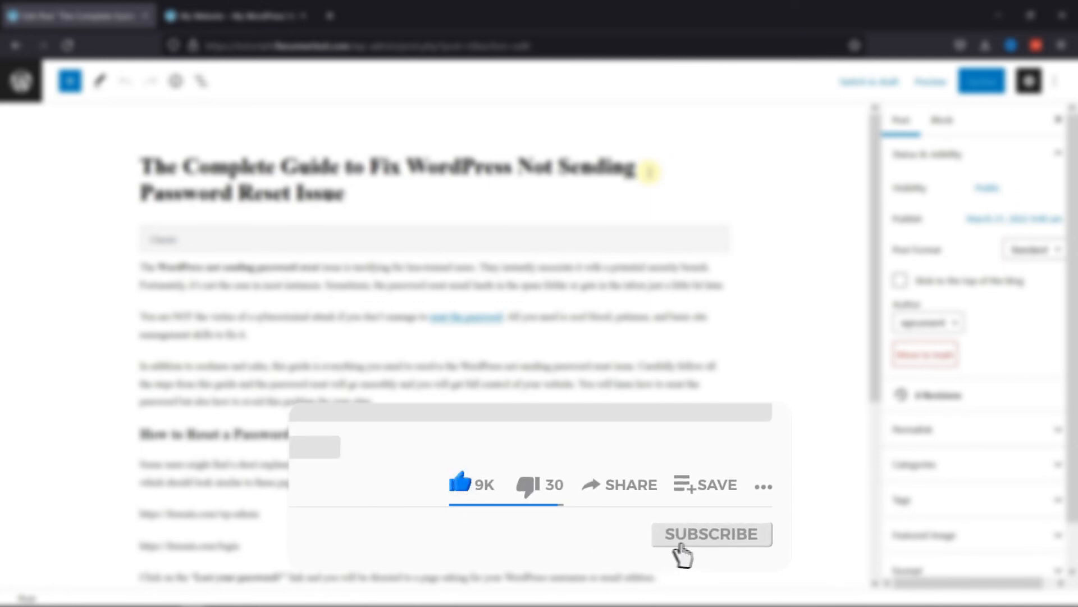
{"action": "left_click", "coordinate": [710, 534]}
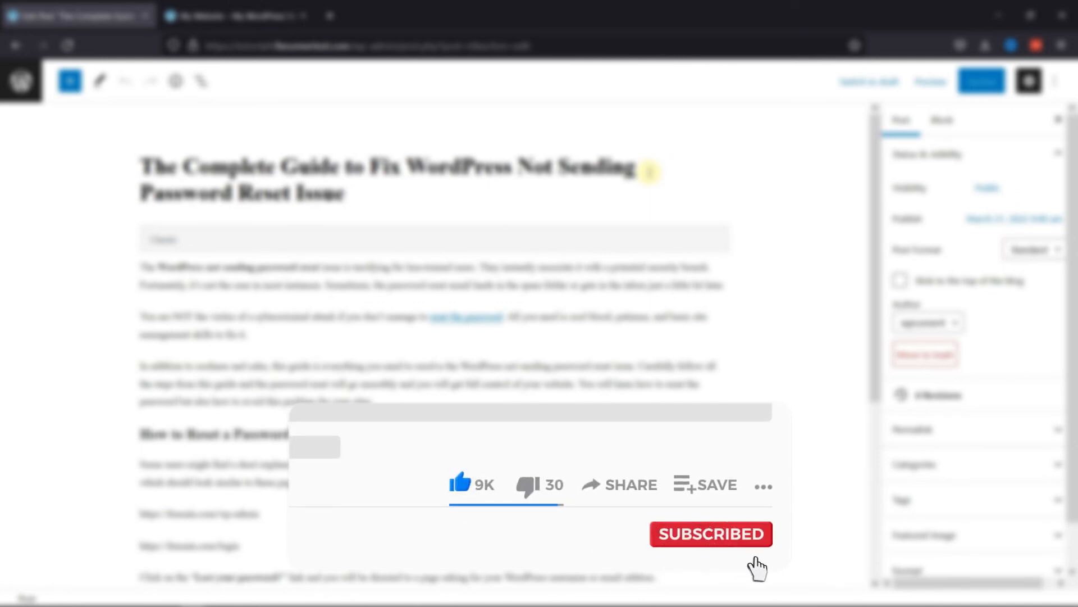